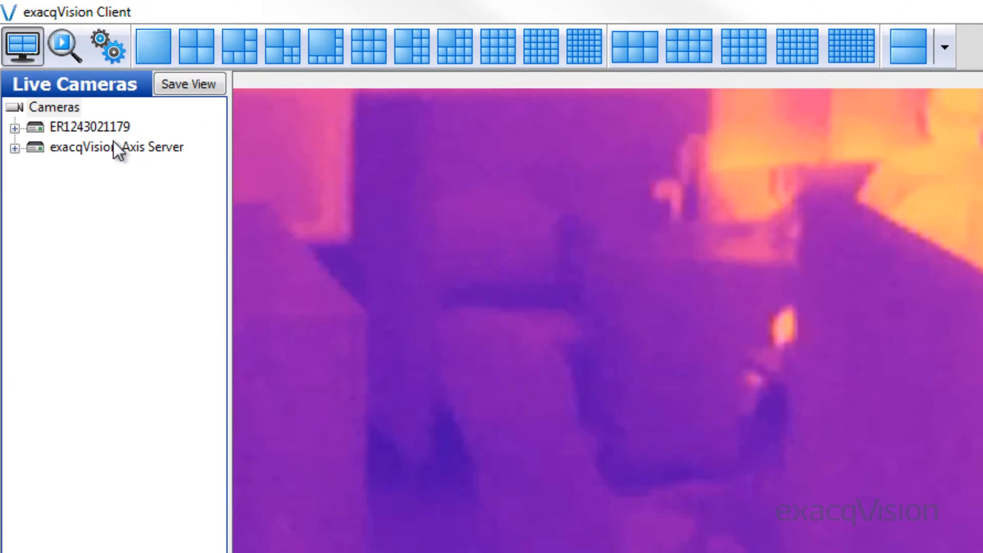
{"action": "left_click", "coordinate": [107, 47]}
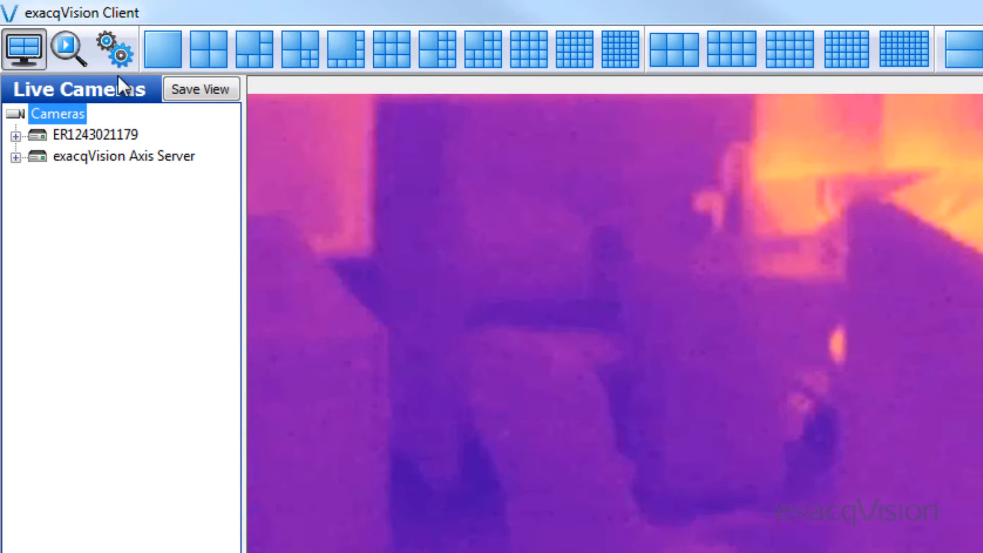
{"action": "left_click", "coordinate": [112, 47]}
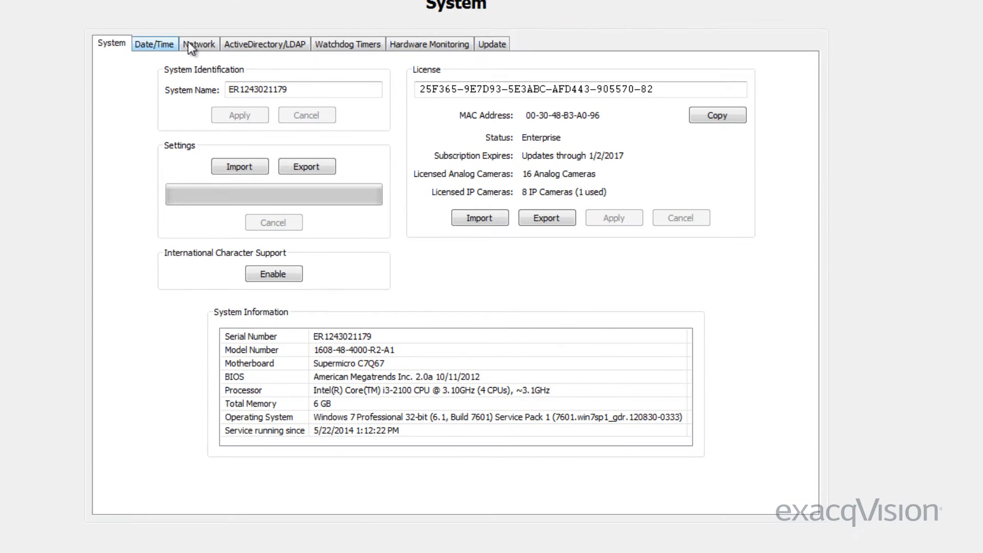
{"action": "left_click", "coordinate": [196, 44]}
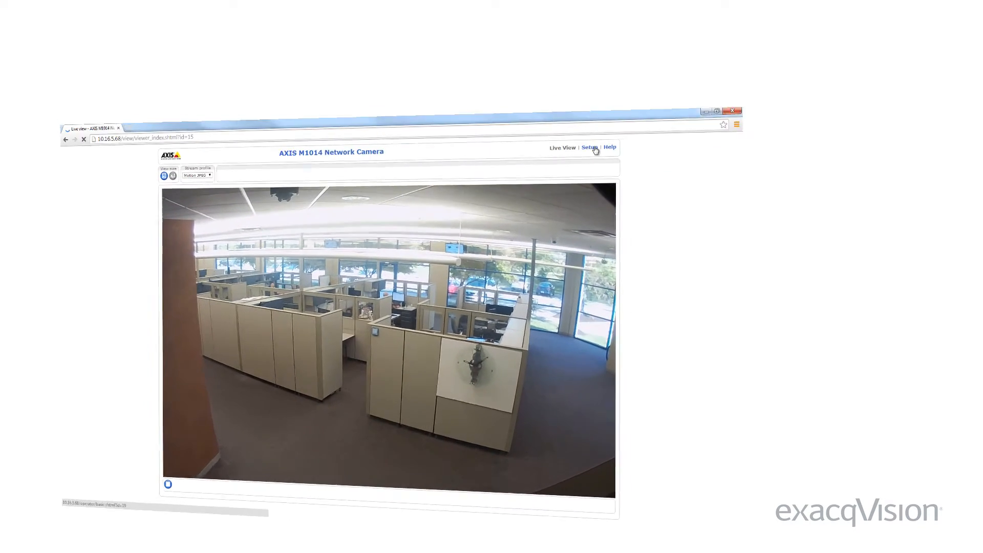
Open the Setup pages from the AXIS M1014 camera's live view.
{"action": "left_click", "coordinate": [590, 147]}
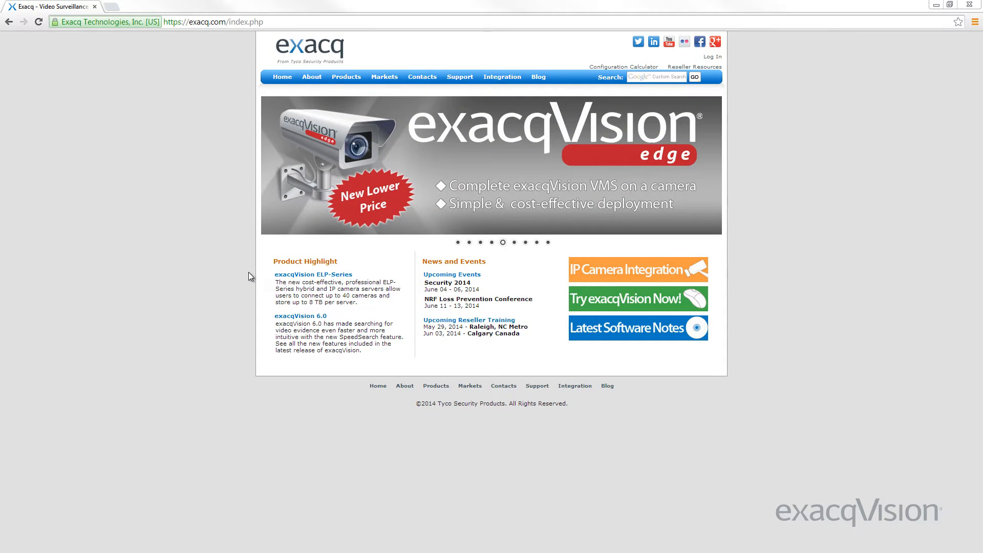
Open exacq.com's IP Camera Integration page and scroll the supported camera models table.
{"action": "left_click", "coordinate": [501, 76]}
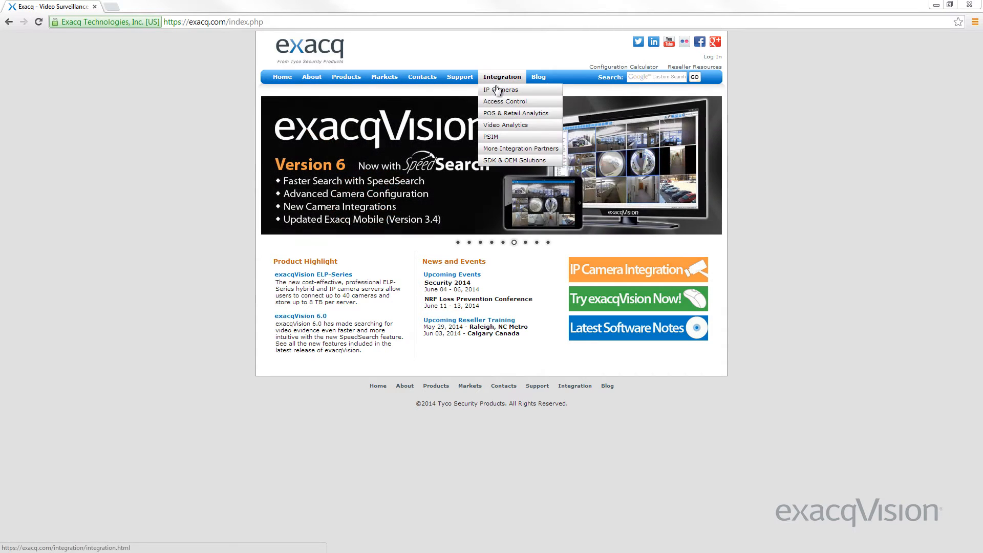
{"action": "left_click", "coordinate": [500, 89]}
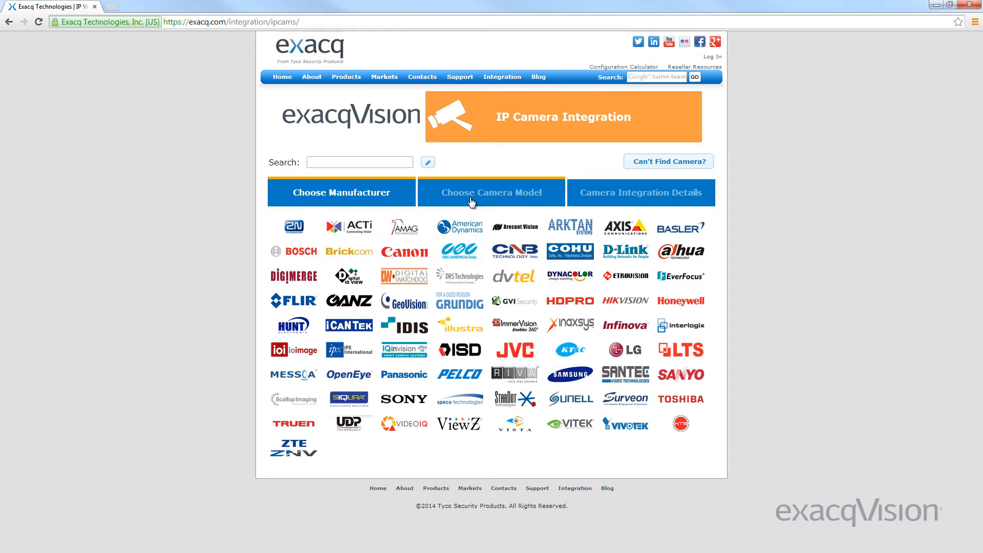
{"action": "left_click", "coordinate": [639, 193]}
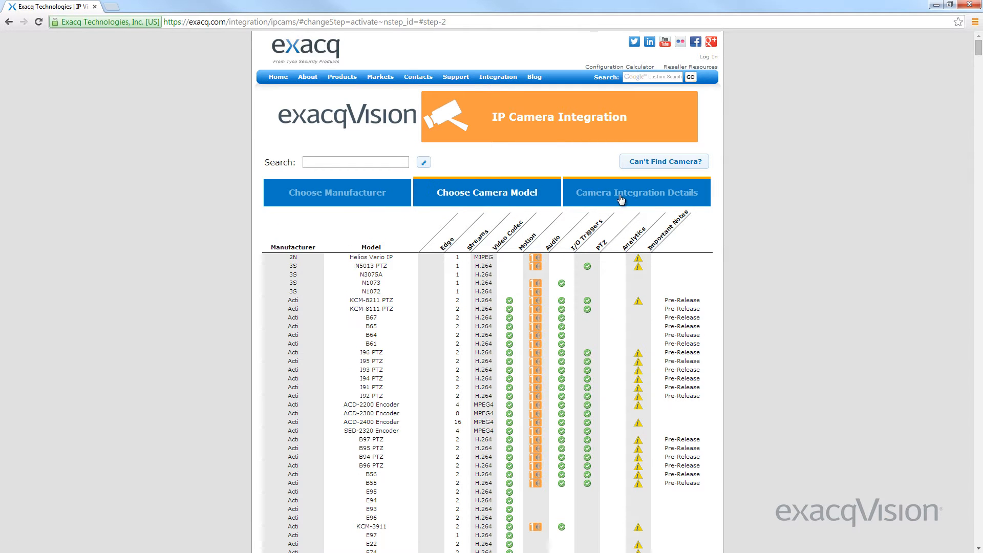
{"action": "scroll", "scroll_direction": "down", "scroll_amount": 3}
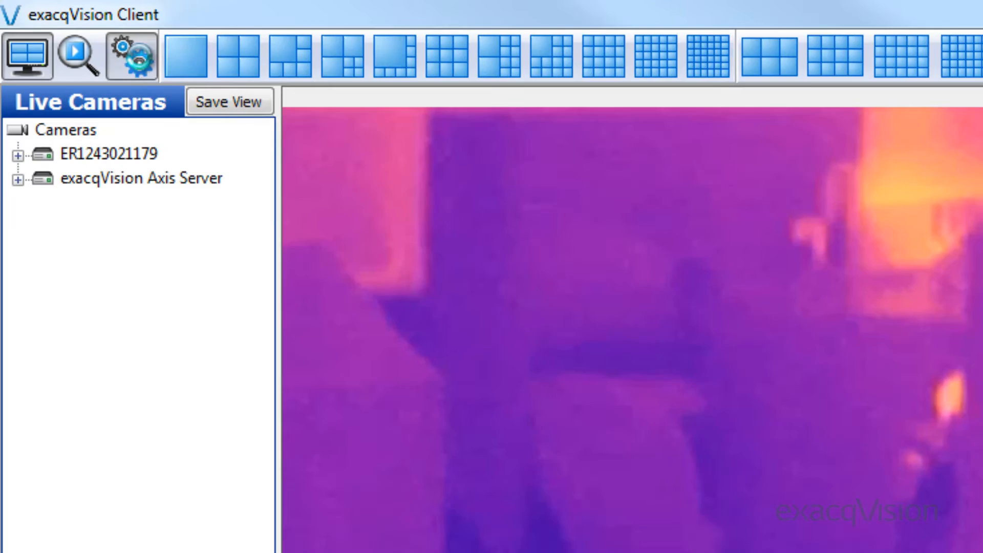
{"action": "left_click", "coordinate": [127, 55]}
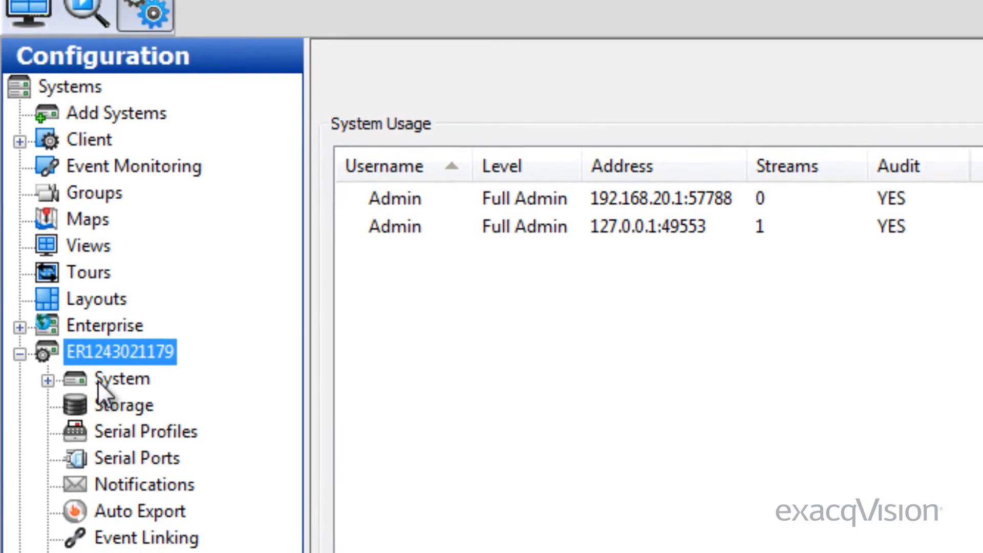
{"action": "left_click", "coordinate": [120, 379]}
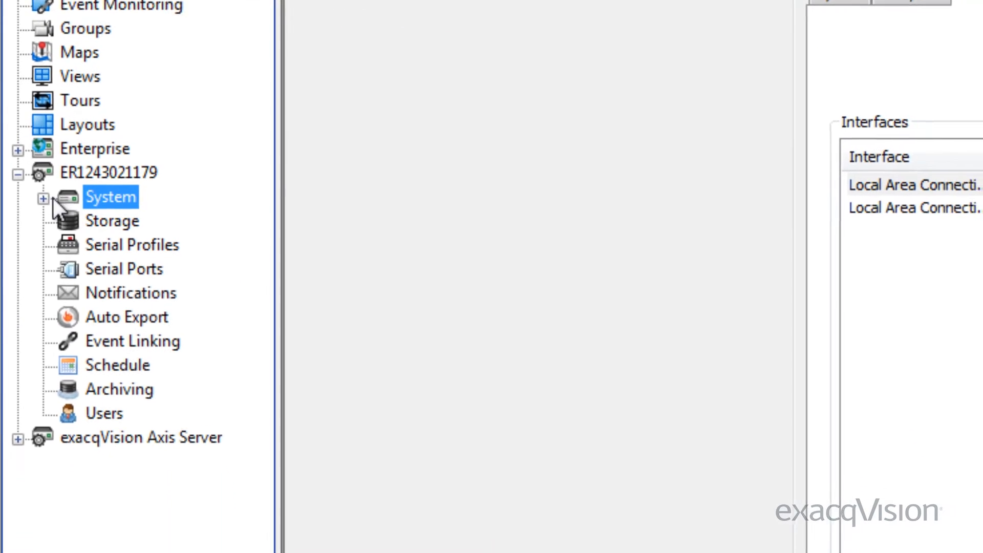
{"action": "left_click", "coordinate": [44, 198]}
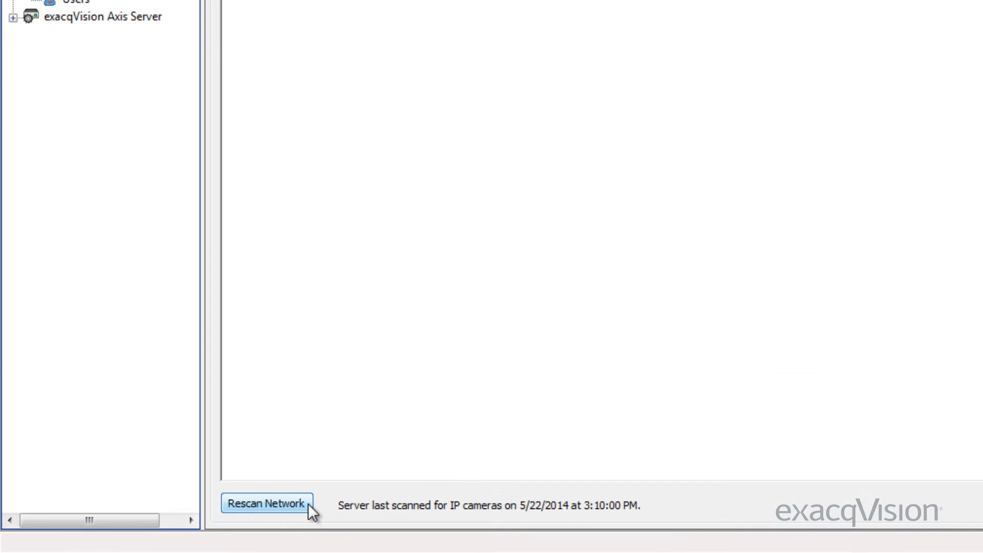
Rescan the network and add the found AXIS M1144-L at 192.168.1.90 with its login.
{"action": "left_click", "coordinate": [269, 504]}
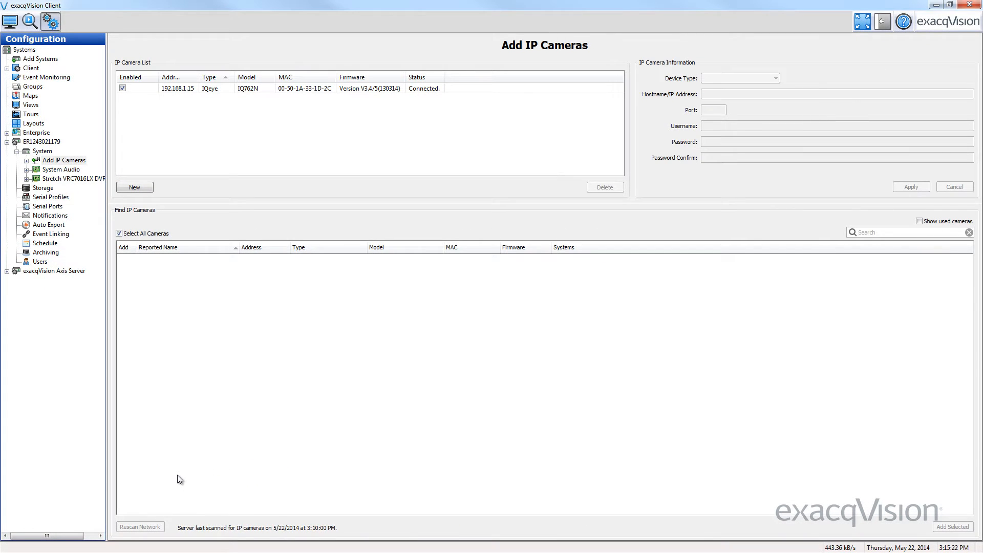
{"action": "left_click", "coordinate": [139, 526]}
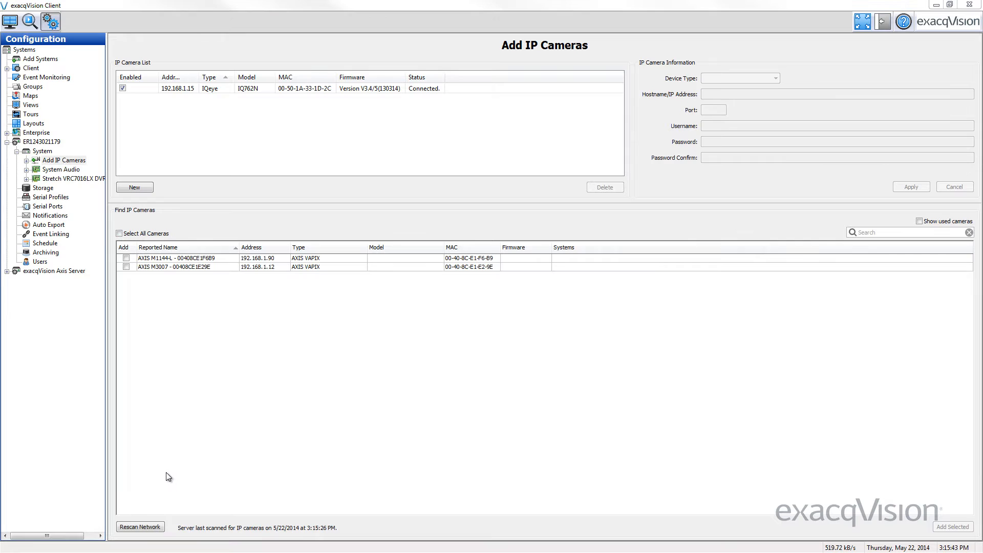
{"action": "left_click", "coordinate": [126, 258]}
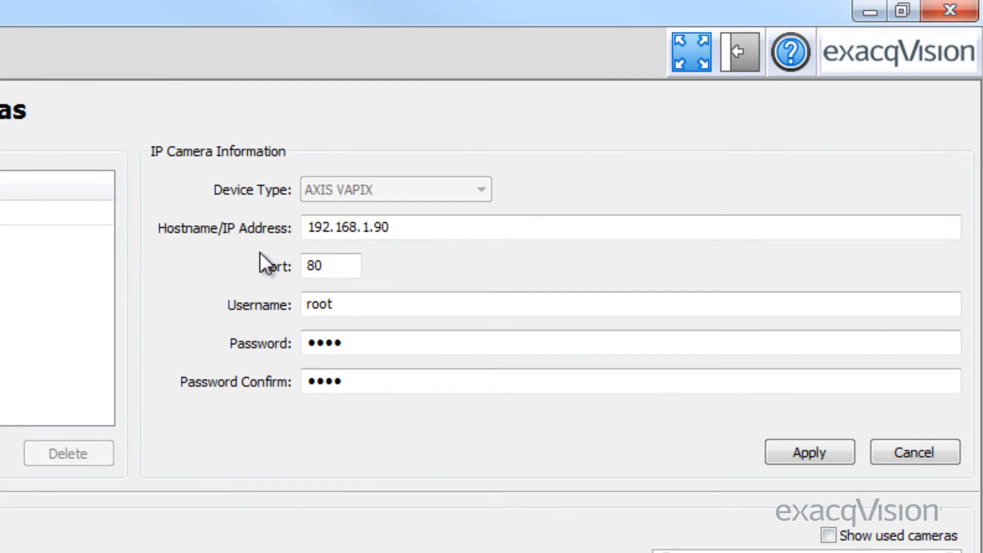
{"action": "left_click", "coordinate": [809, 452]}
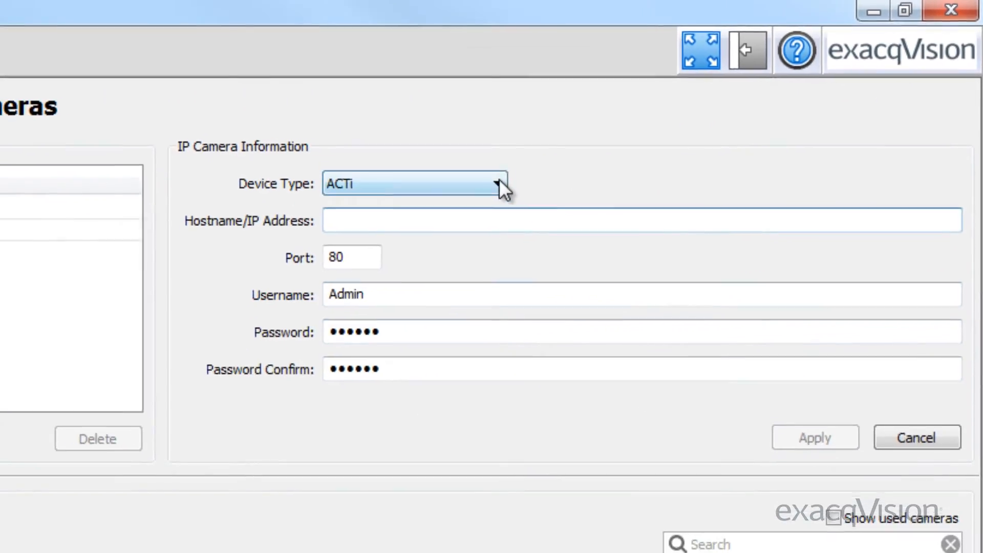
Choose Sony from the Device Type list for the new IP camera entry.
{"action": "left_click", "coordinate": [498, 186]}
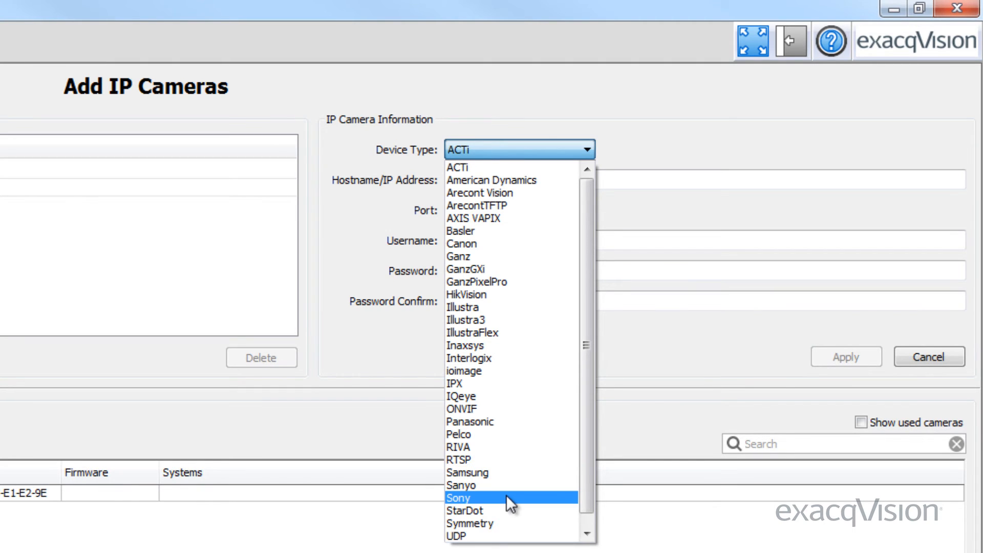
{"action": "left_click", "coordinate": [457, 497]}
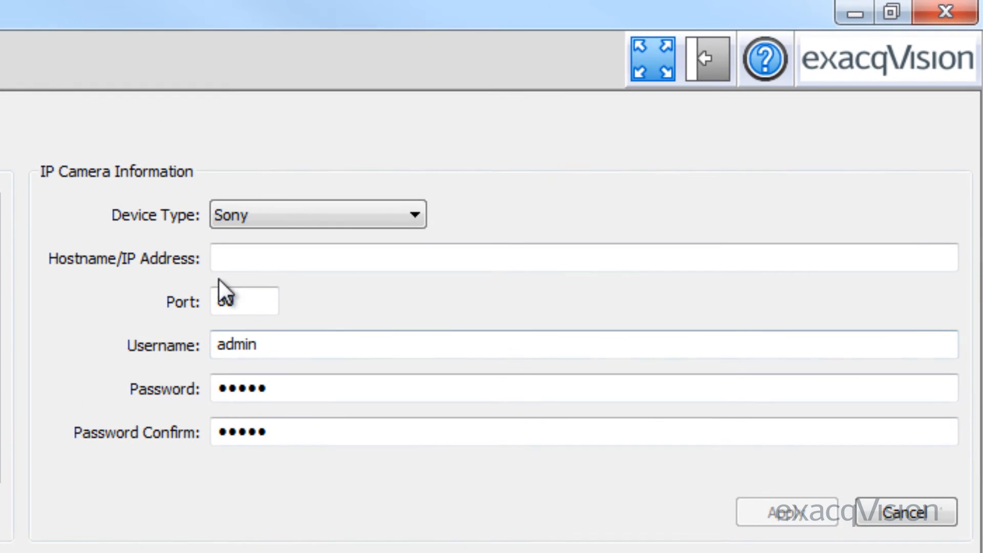
Give the Sony camera IP address 192.168.1.22, confirm its password, and apply.
{"action": "type", "text": "192.168"}
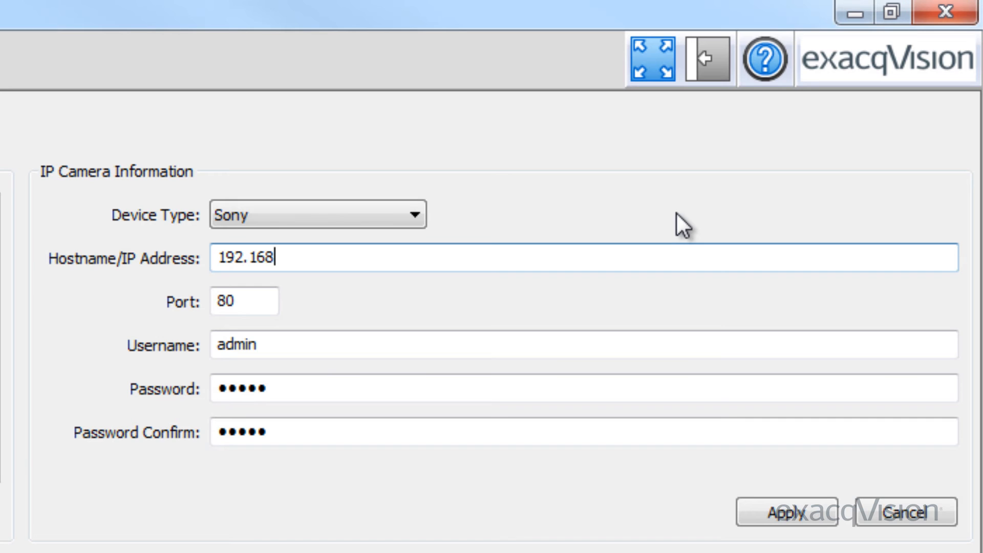
{"action": "type", "text": ".1.22"}
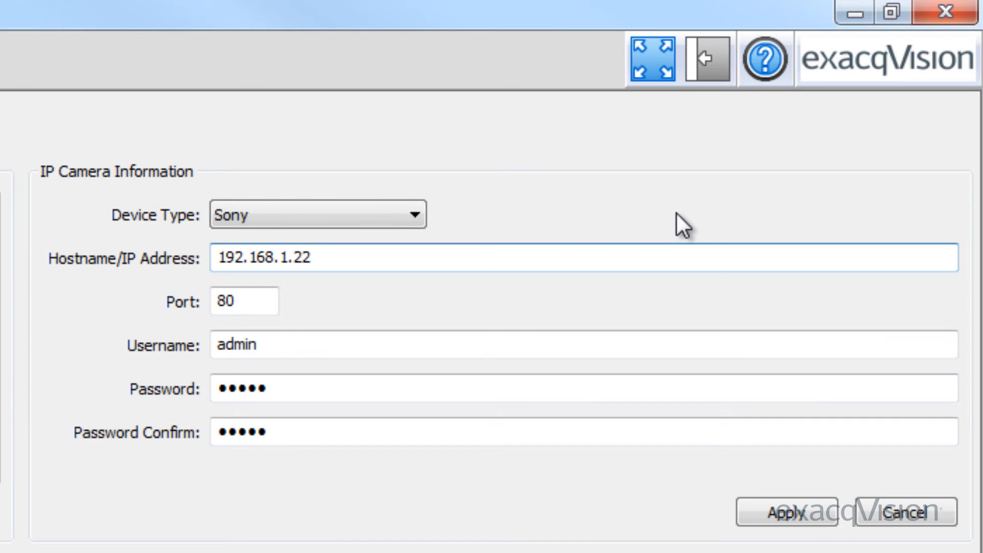
{"action": "left_click", "coordinate": [254, 301]}
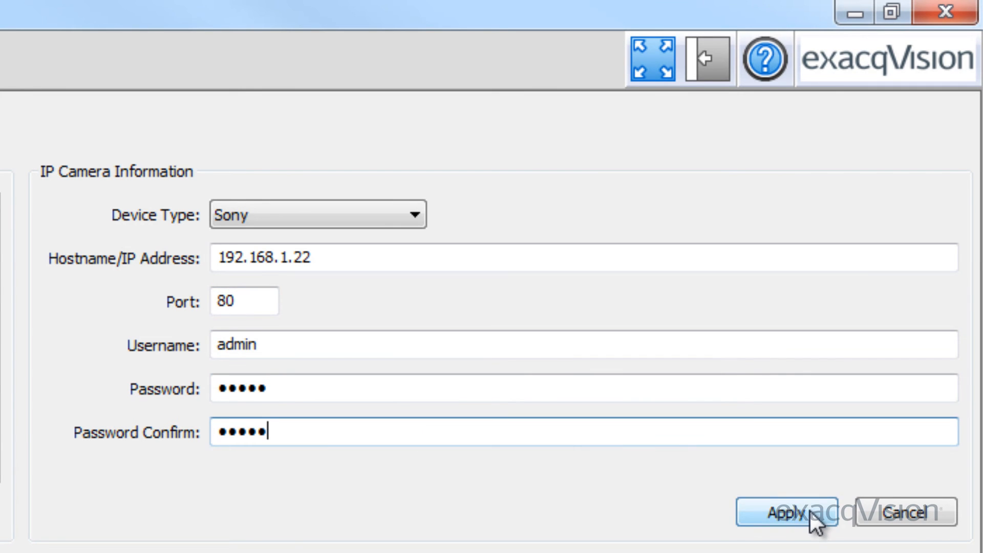
{"action": "left_click", "coordinate": [791, 513]}
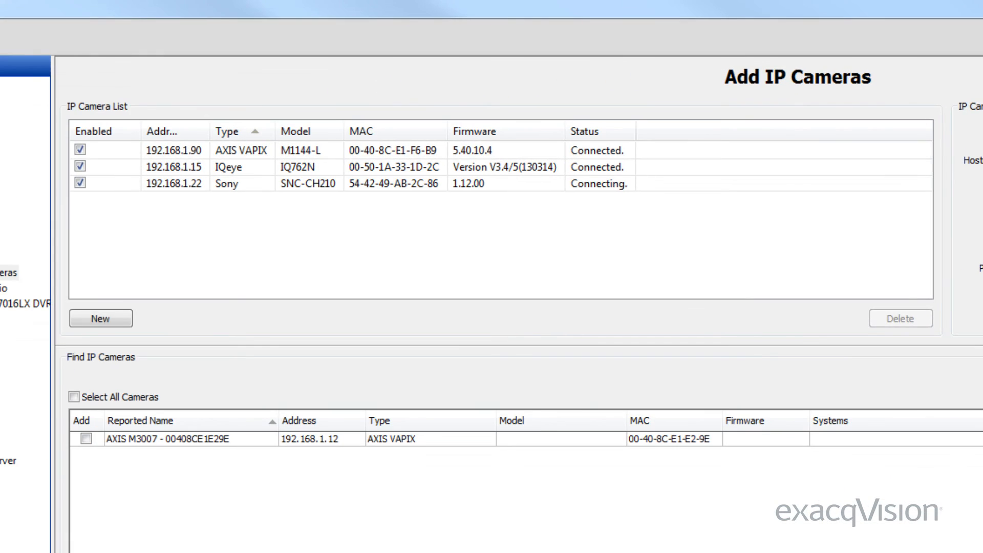